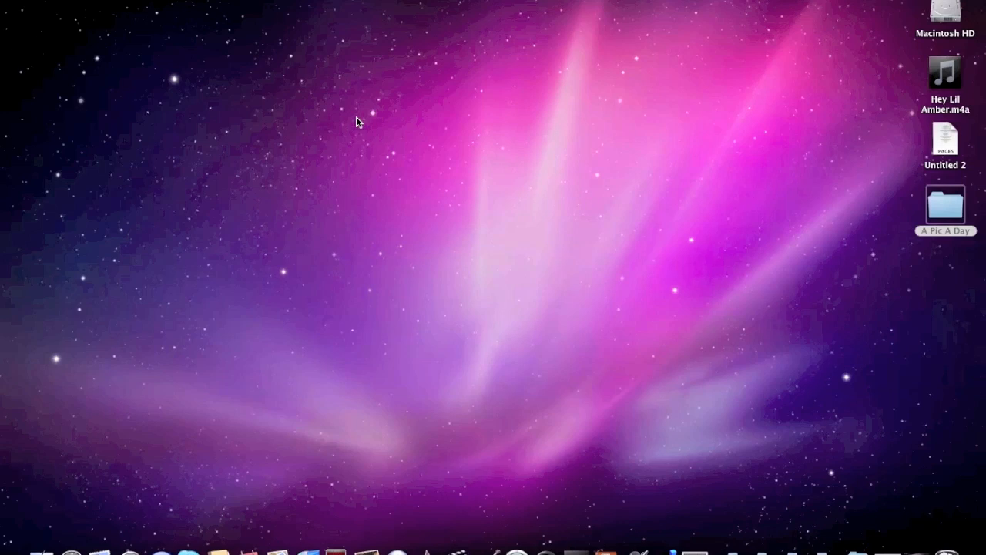
mouse_move(385, 24)
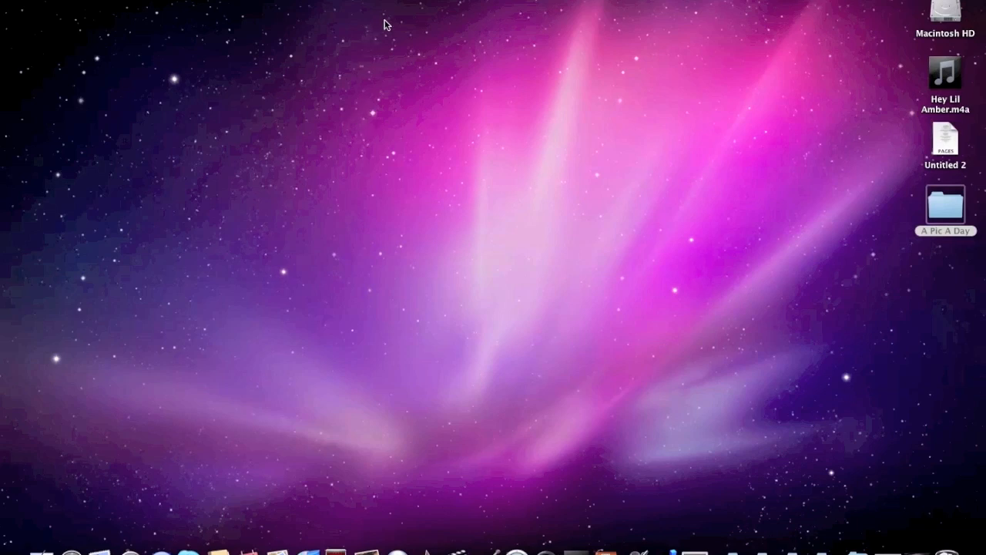
mouse_move(761, 27)
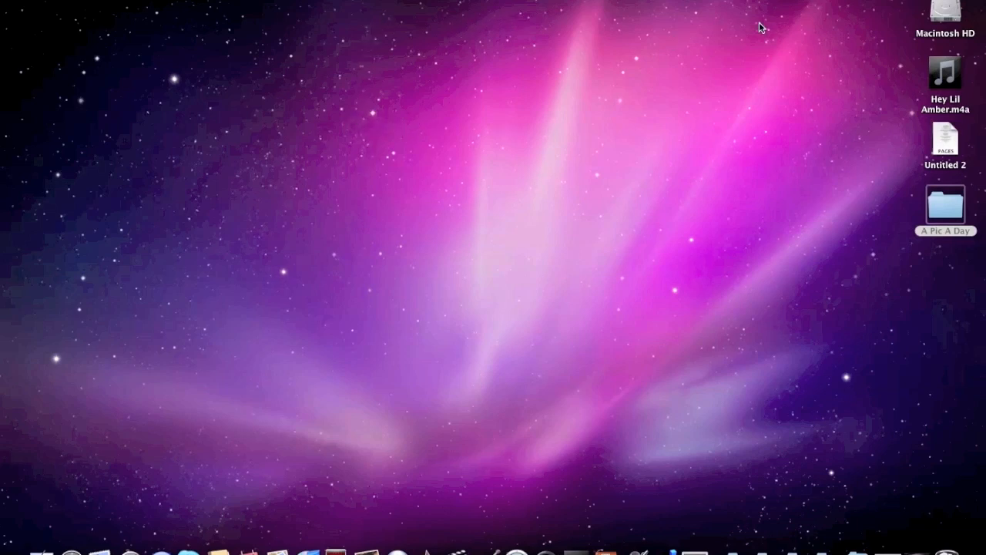
Start creating a computer-to-computer network from the Wi-Fi menu extra.
left_click(800, 3)
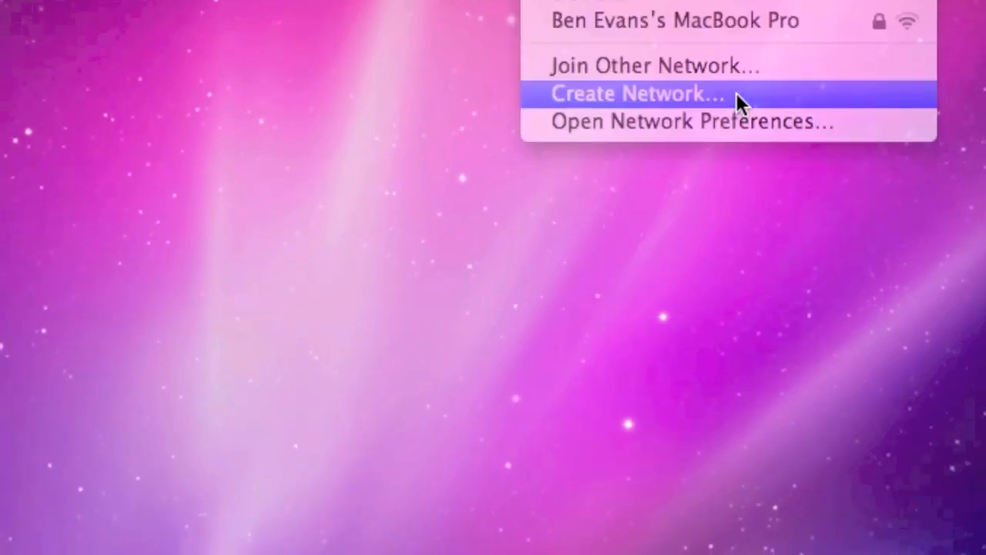
left_click(635, 93)
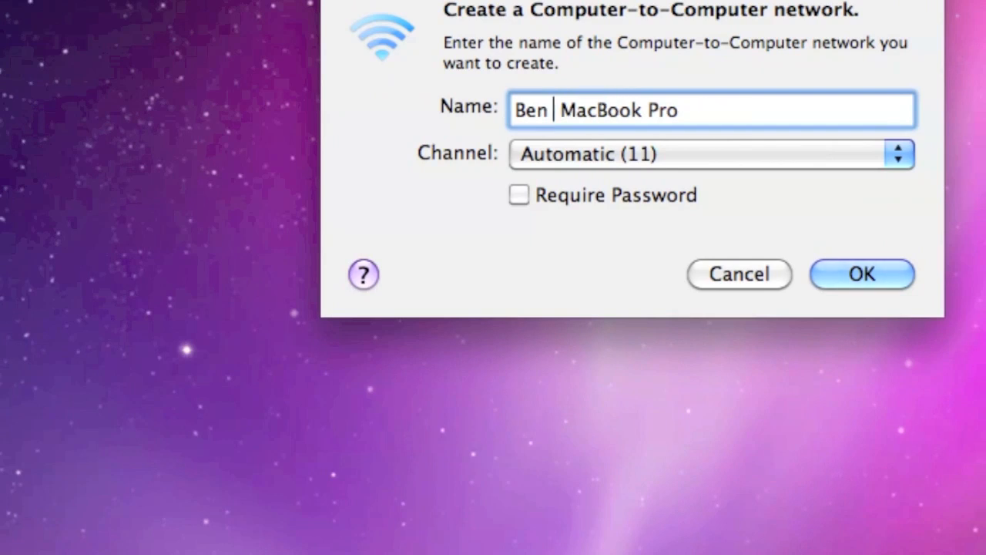
Name the network, require a five-character 40-bit WEP password, and create it.
type("'s")
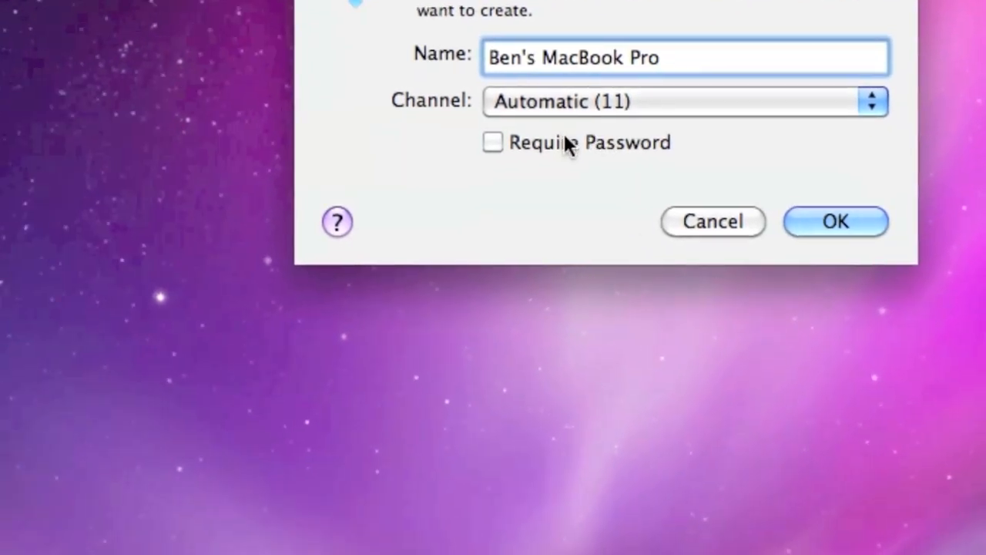
left_click(492, 141)
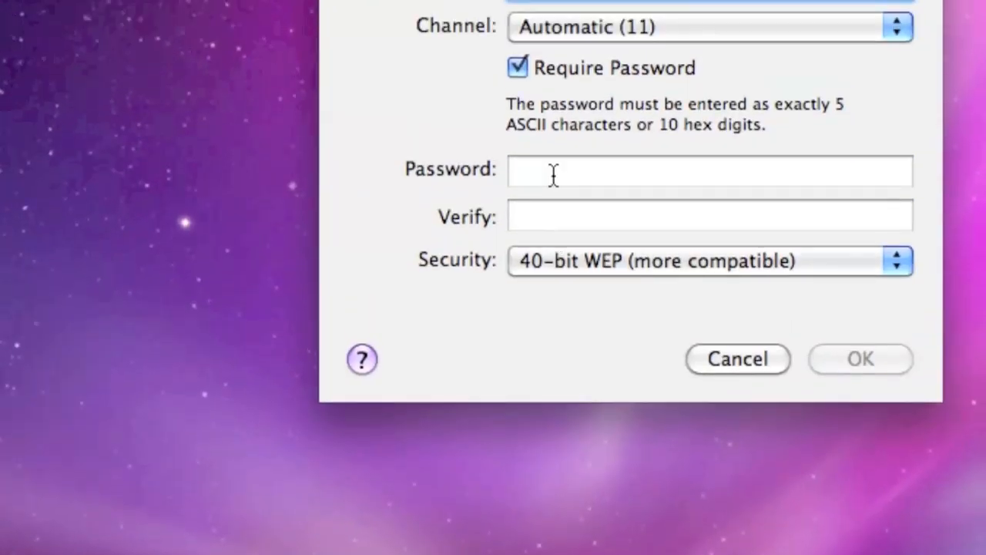
left_click(708, 171)
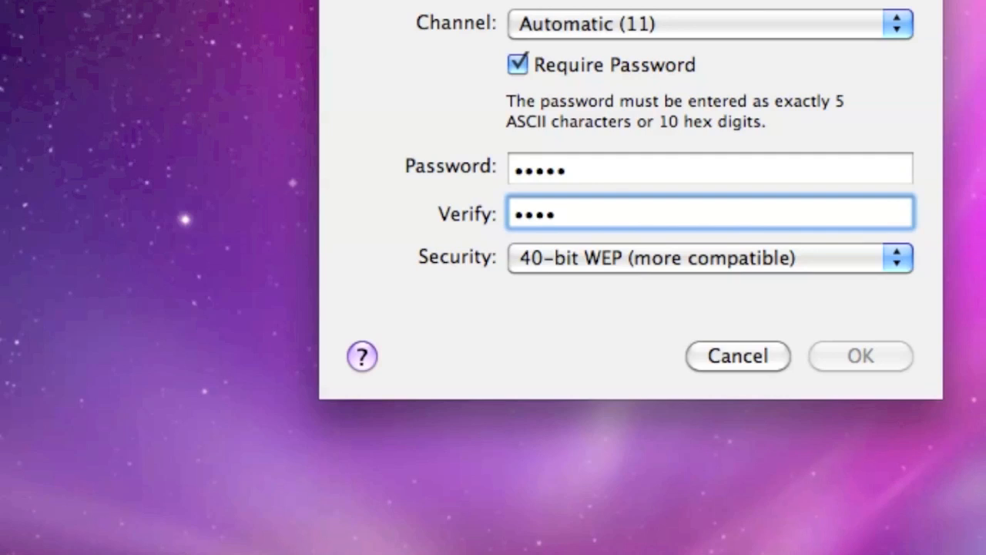
type("•")
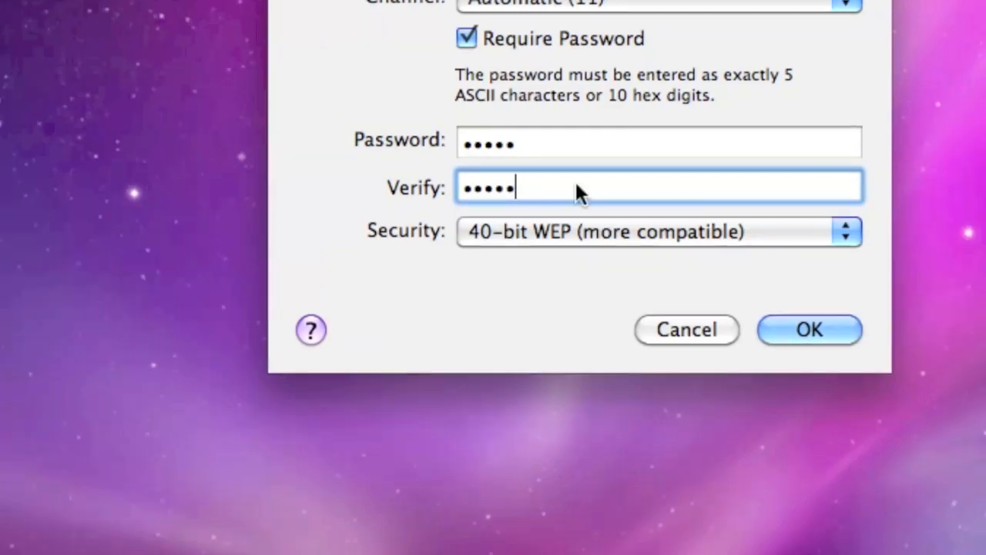
left_click(809, 329)
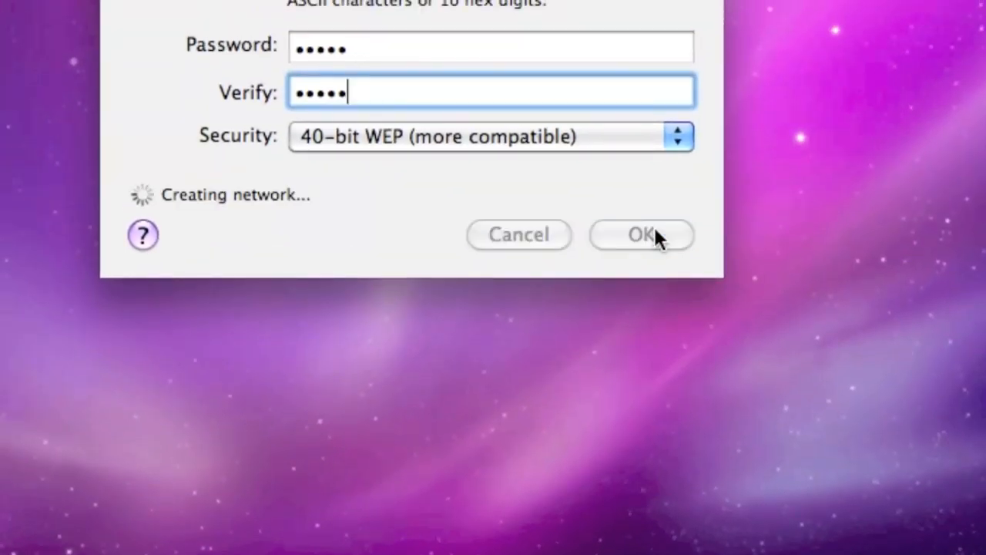
left_click(642, 235)
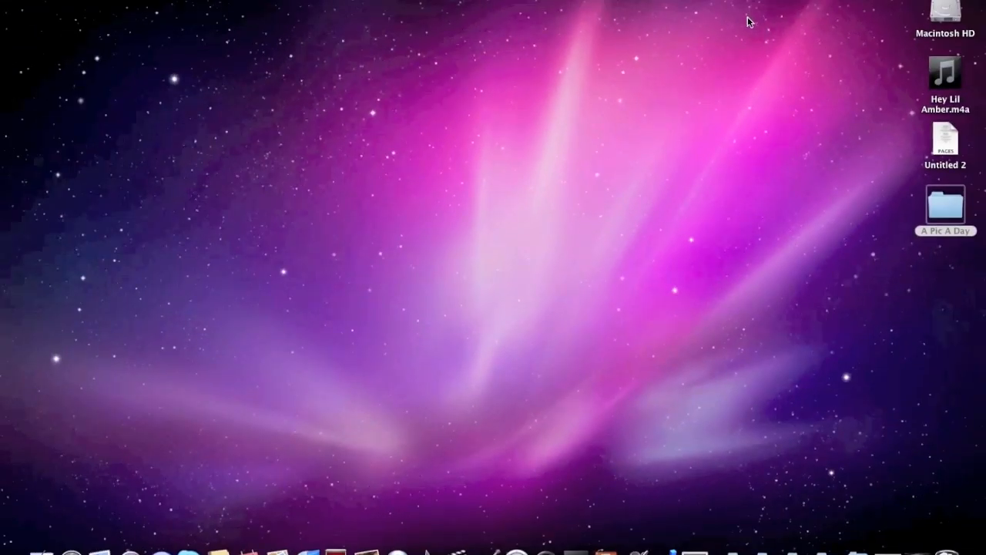
mouse_move(950, 376)
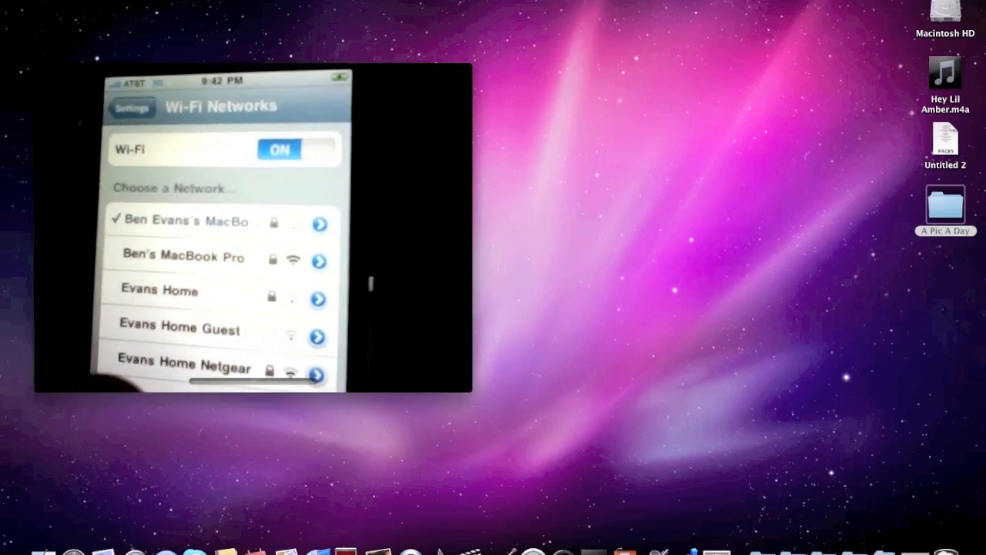
Show the iPhone's Wi-Fi settings with the Mac's network joined.
scroll("down", 3)
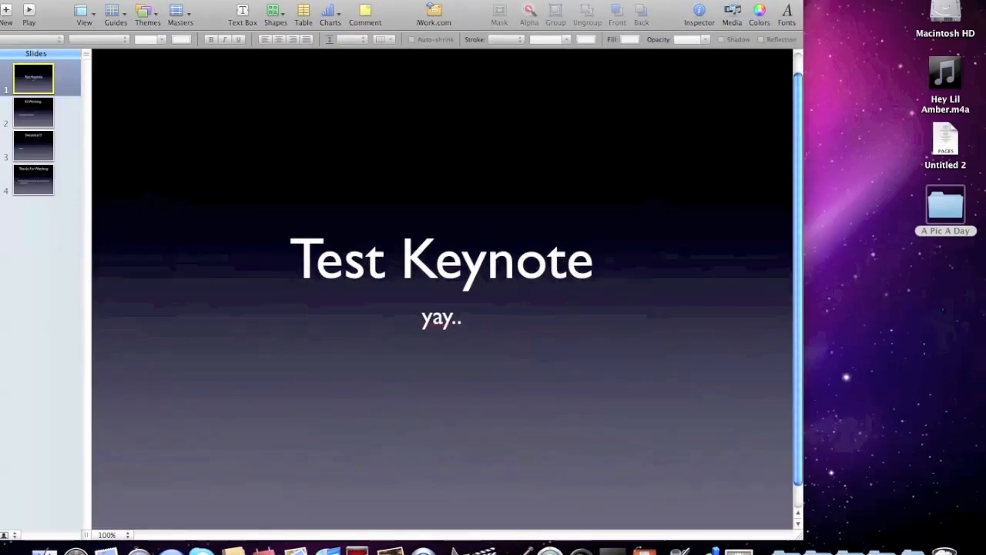
Begin linking the iPhone in Keynote's Remote preferences.
left_click(23, 6)
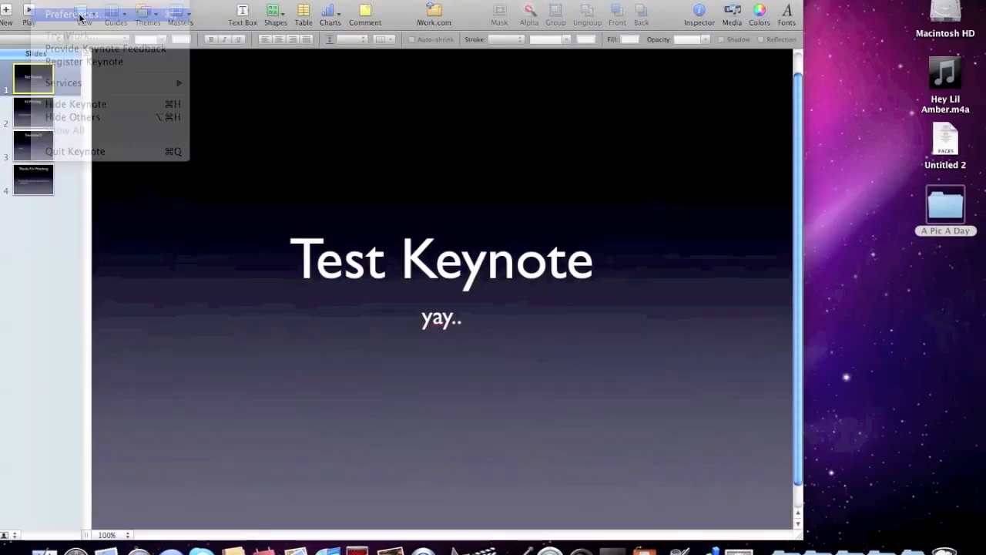
left_click(68, 14)
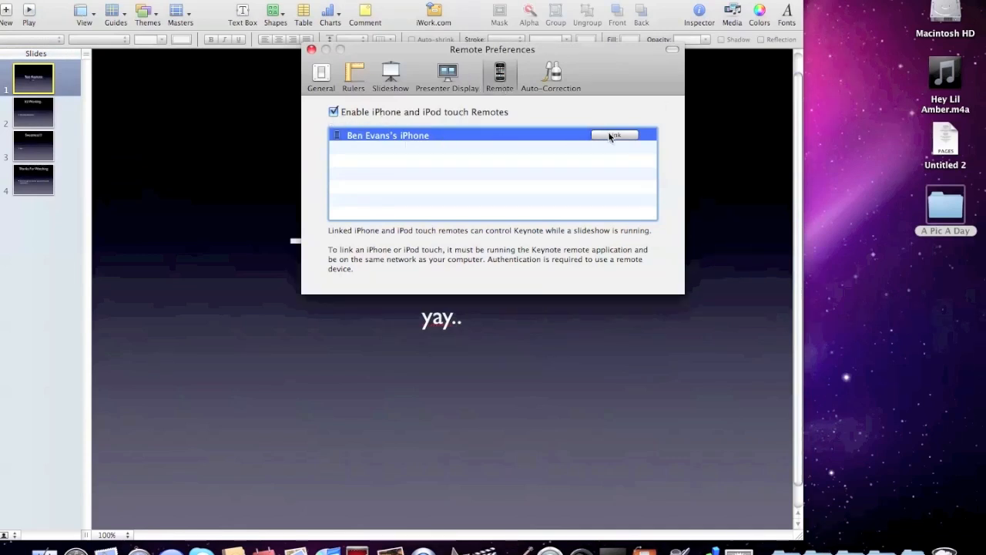
left_click(614, 135)
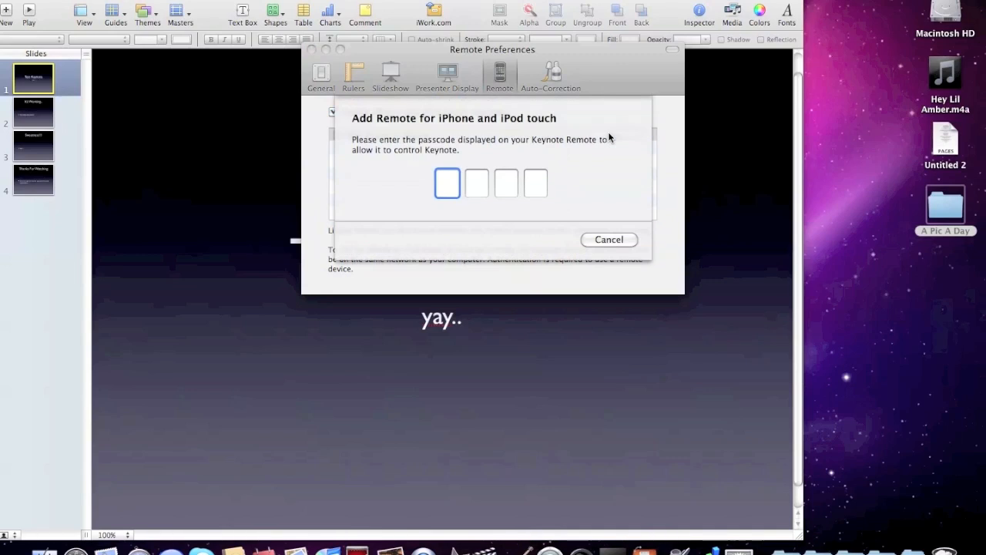
Enter the passcode 4252 shown on the iPhone to link it as a remote.
type("4")
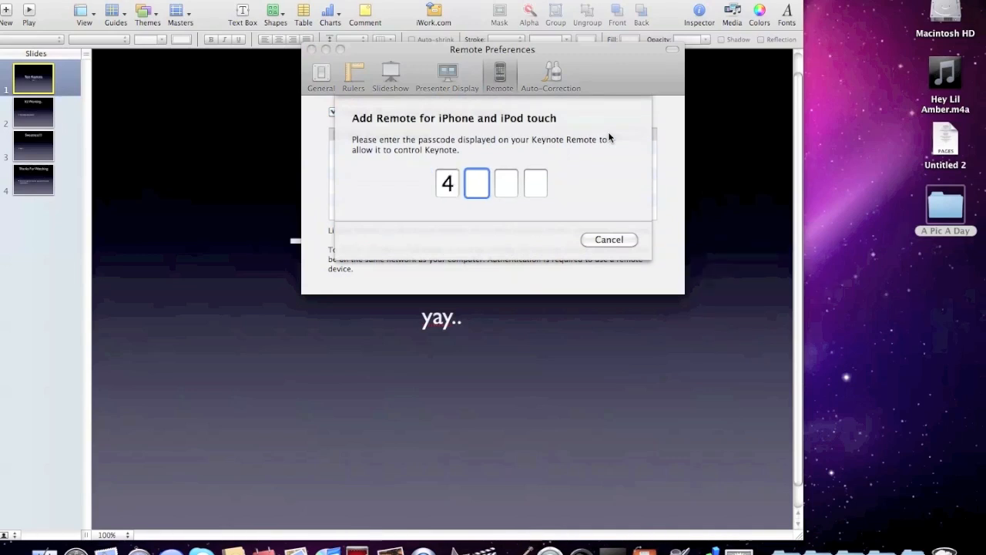
type("2")
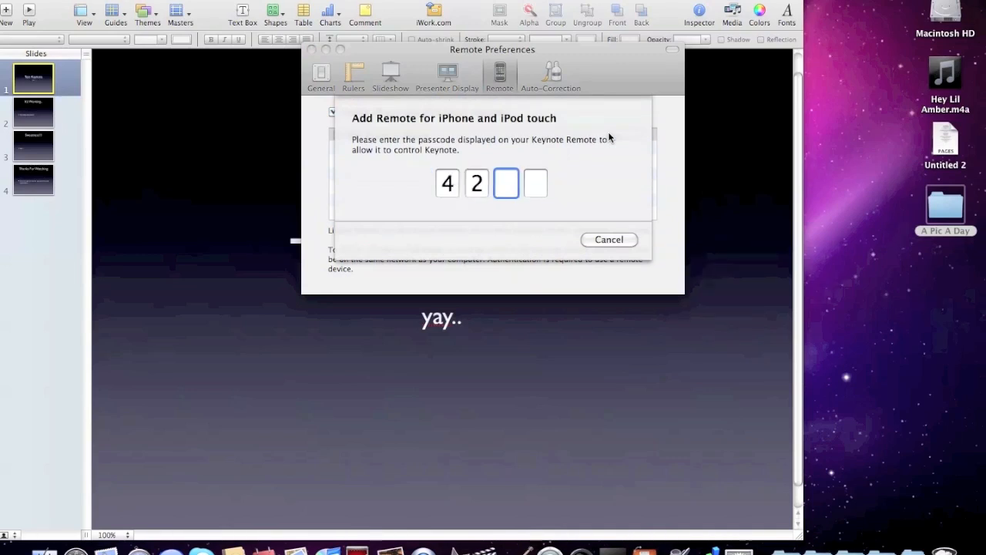
type("52")
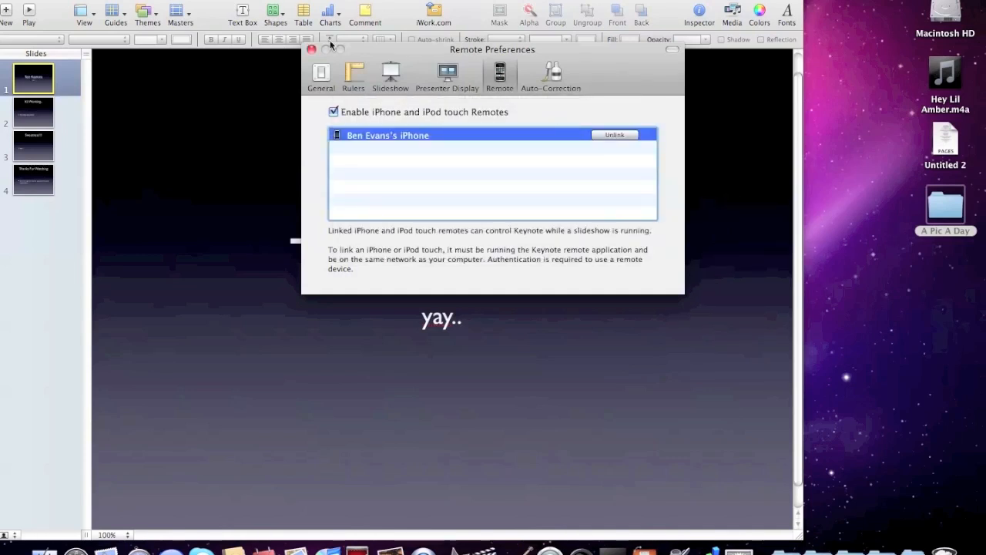
Close Remote preferences, leaving Test Keynote ready to play.
left_click(312, 50)
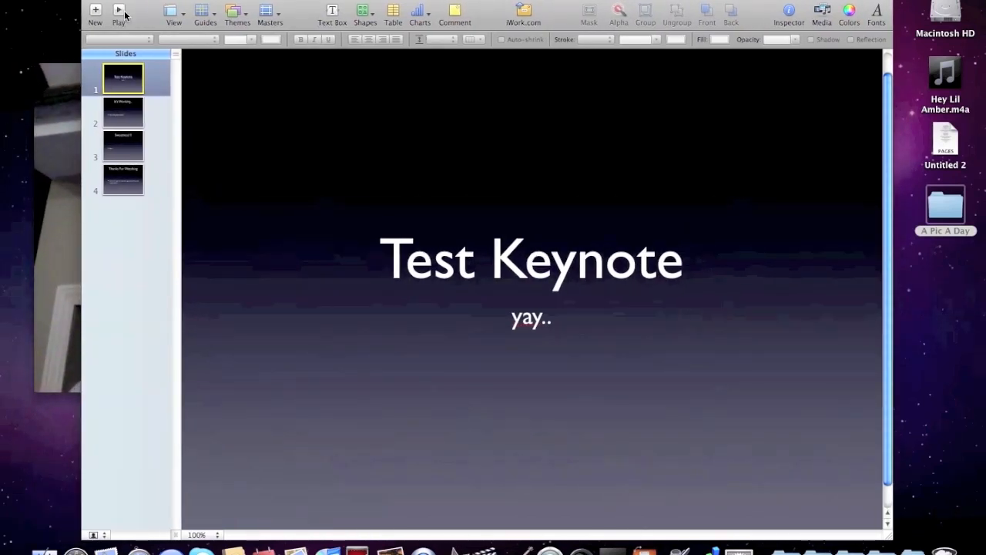
mouse_move(119, 10)
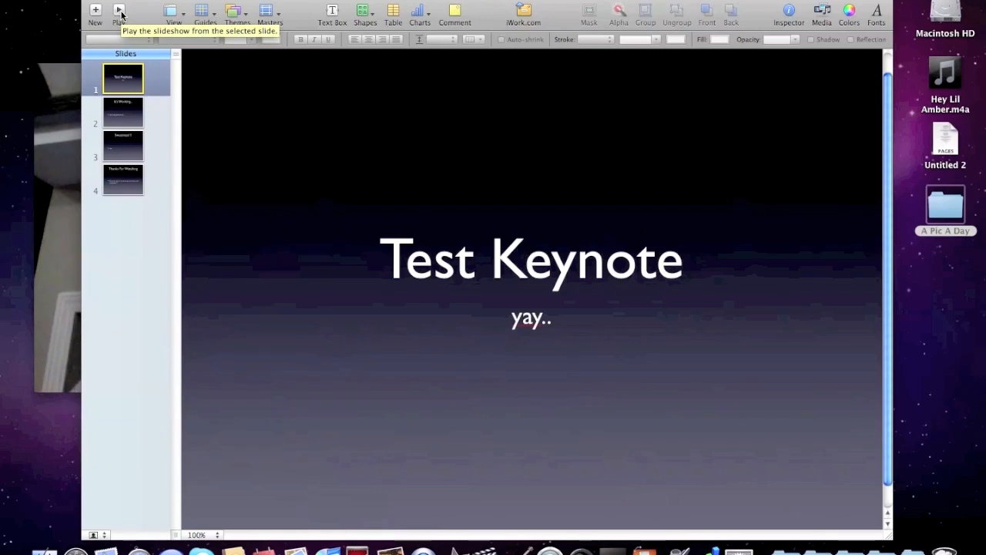